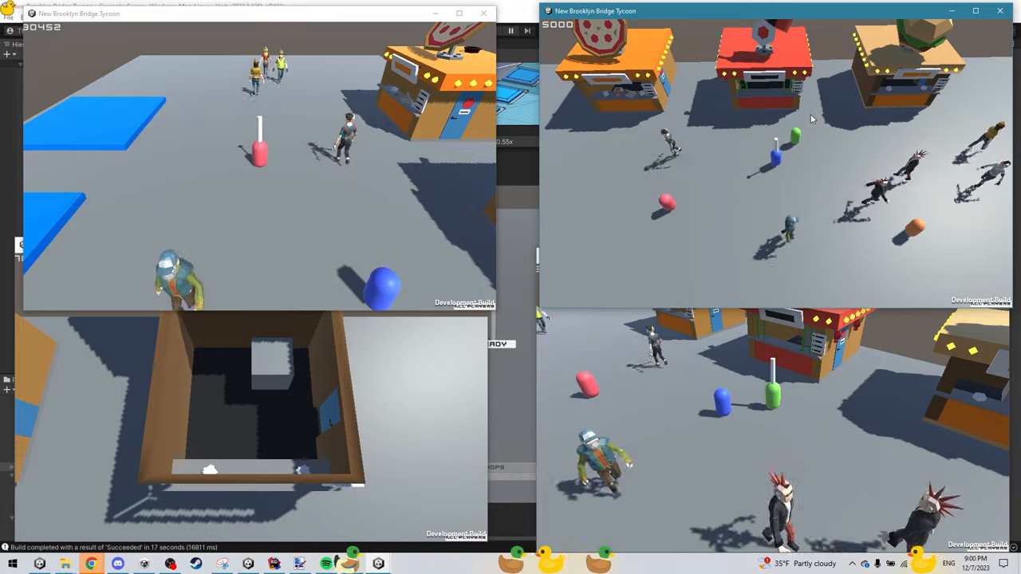
- Bring the editor's Game view forward, showing the blue-pad plaza with wandering pedestrians
{"action": "left_click", "coordinate": [975, 10]}
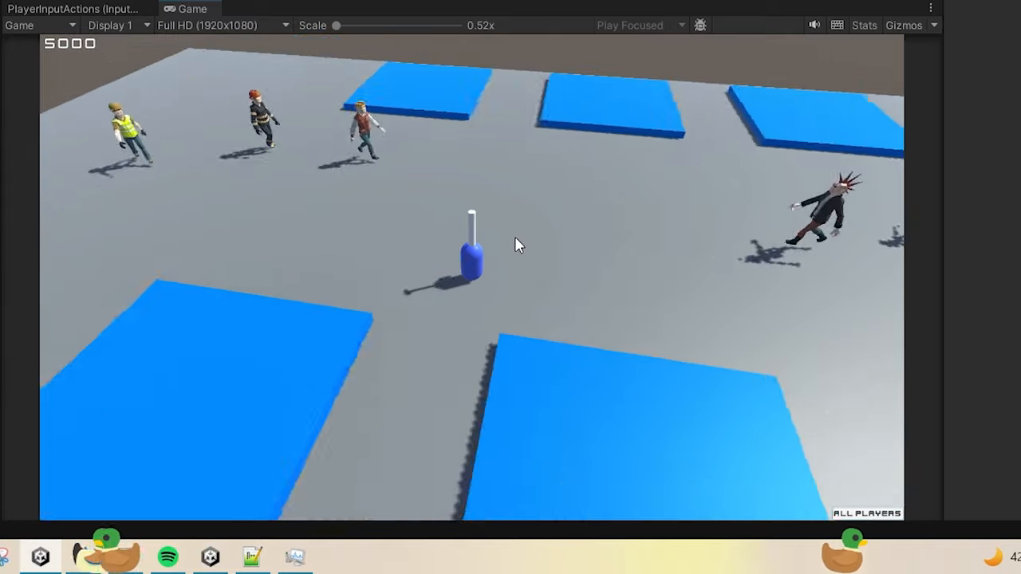